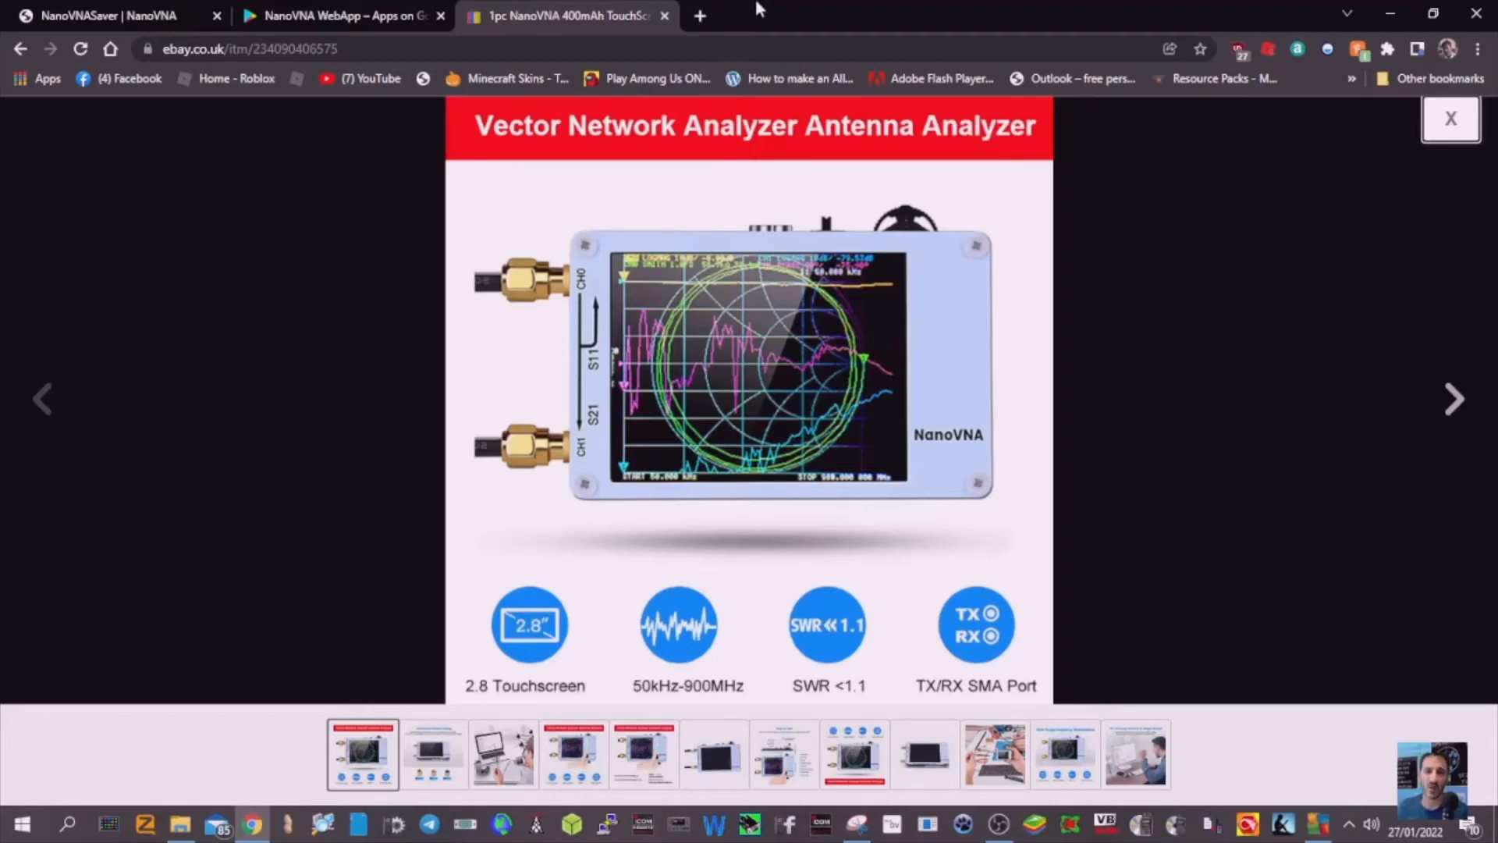
pyautogui.moveTo(1150, 467)
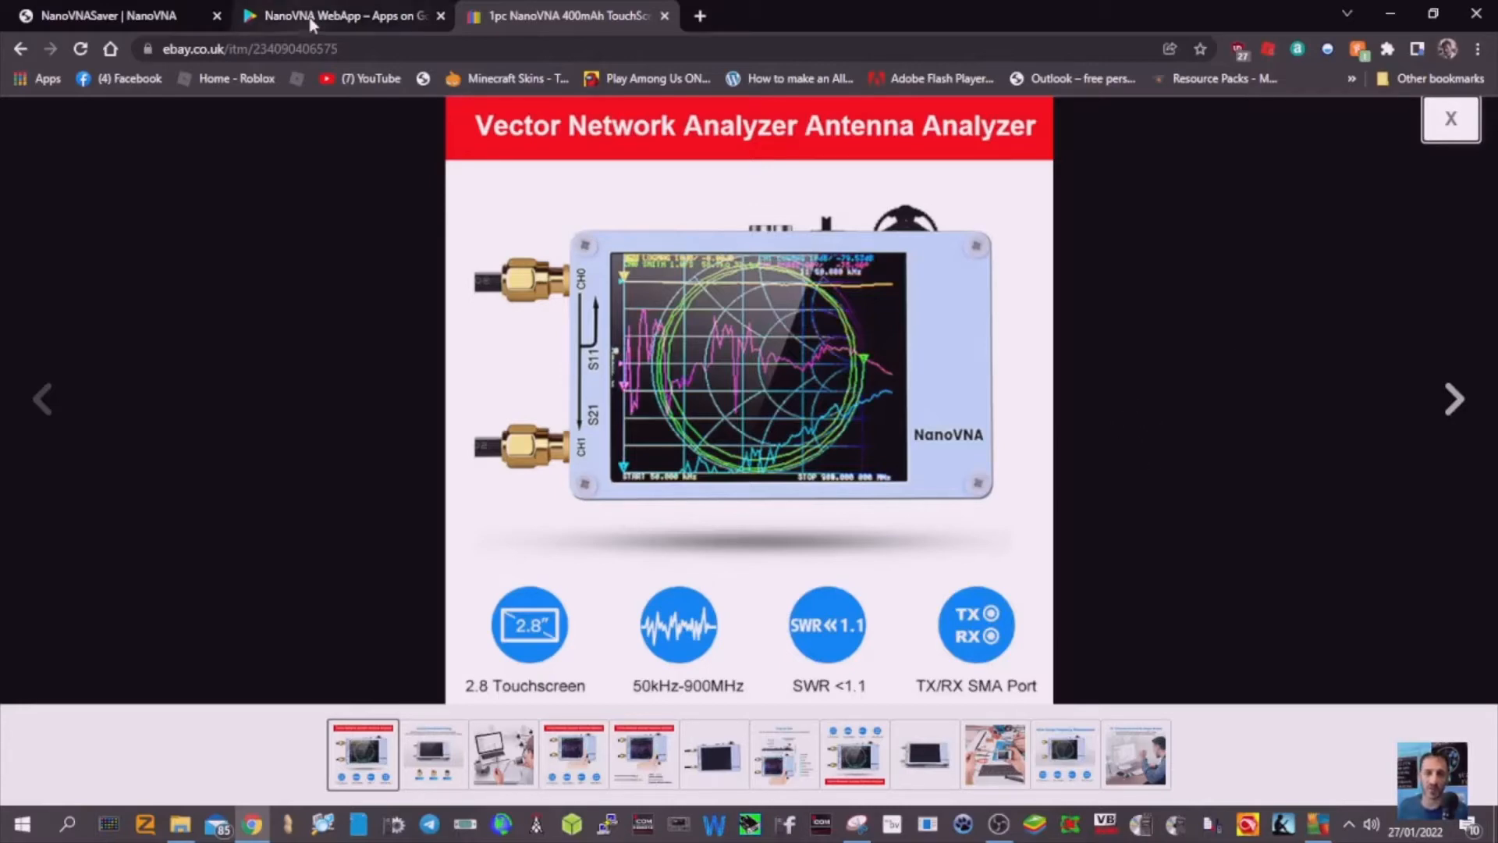
# Step: Scroll through the NanoVNA WebApp Play listing, then the NanoVNASaver feature page
pyautogui.click(344, 16)
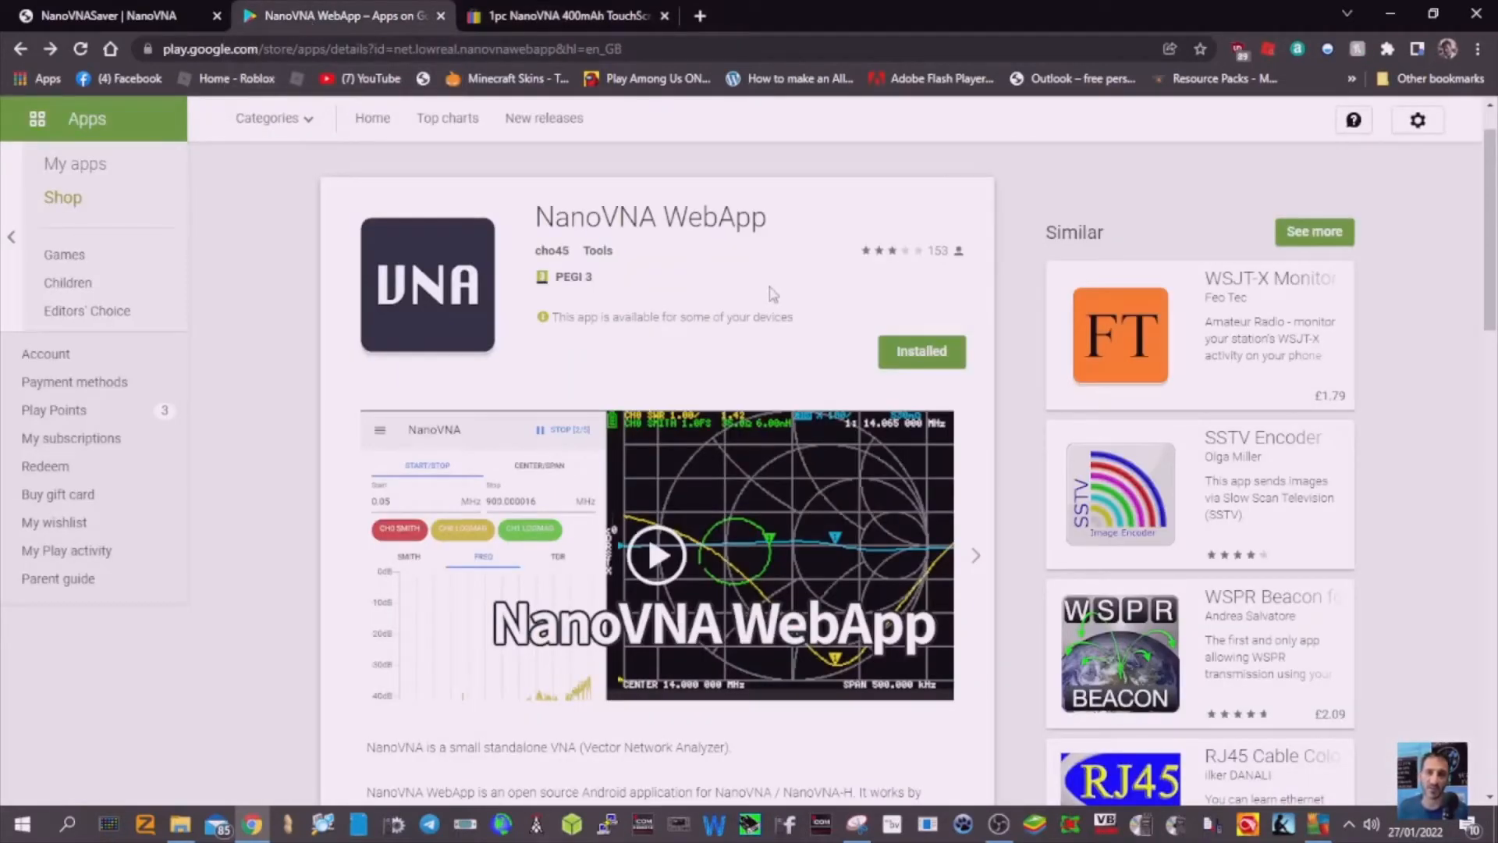
pyautogui.moveTo(788, 378)
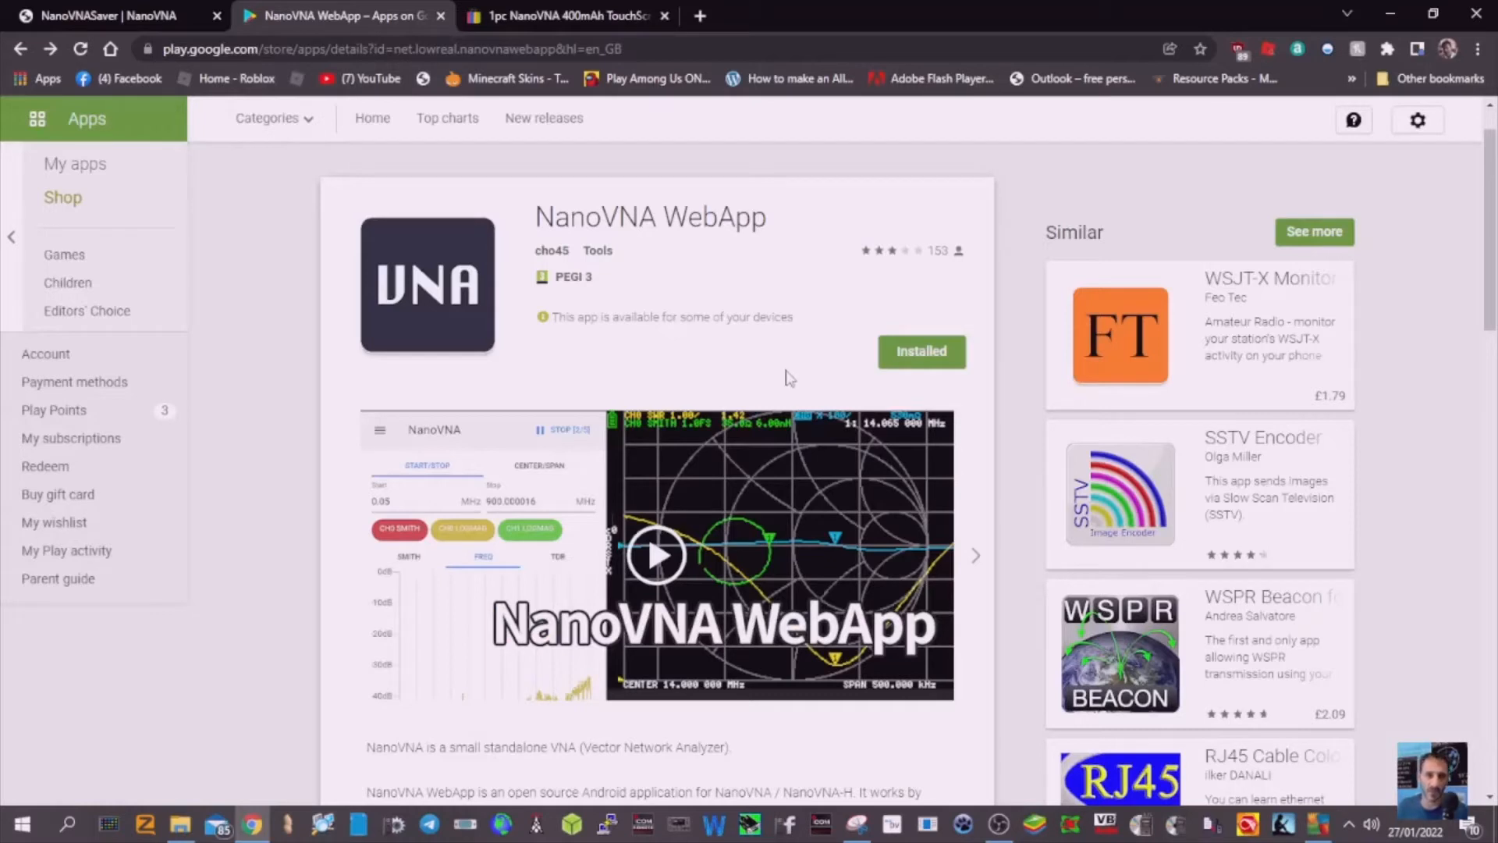
pyautogui.scroll(-3)
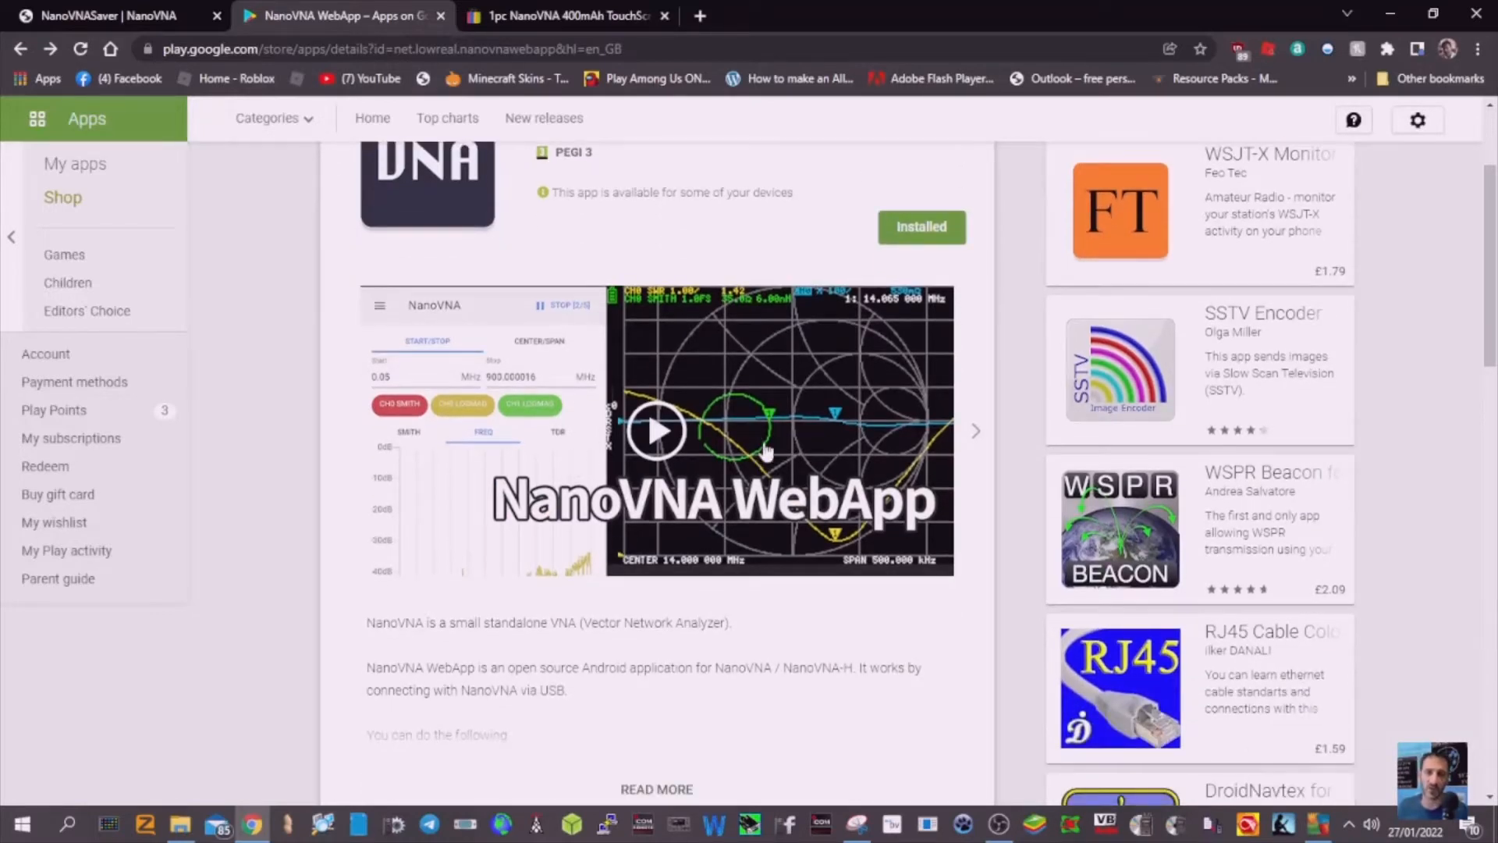
pyautogui.scroll(3)
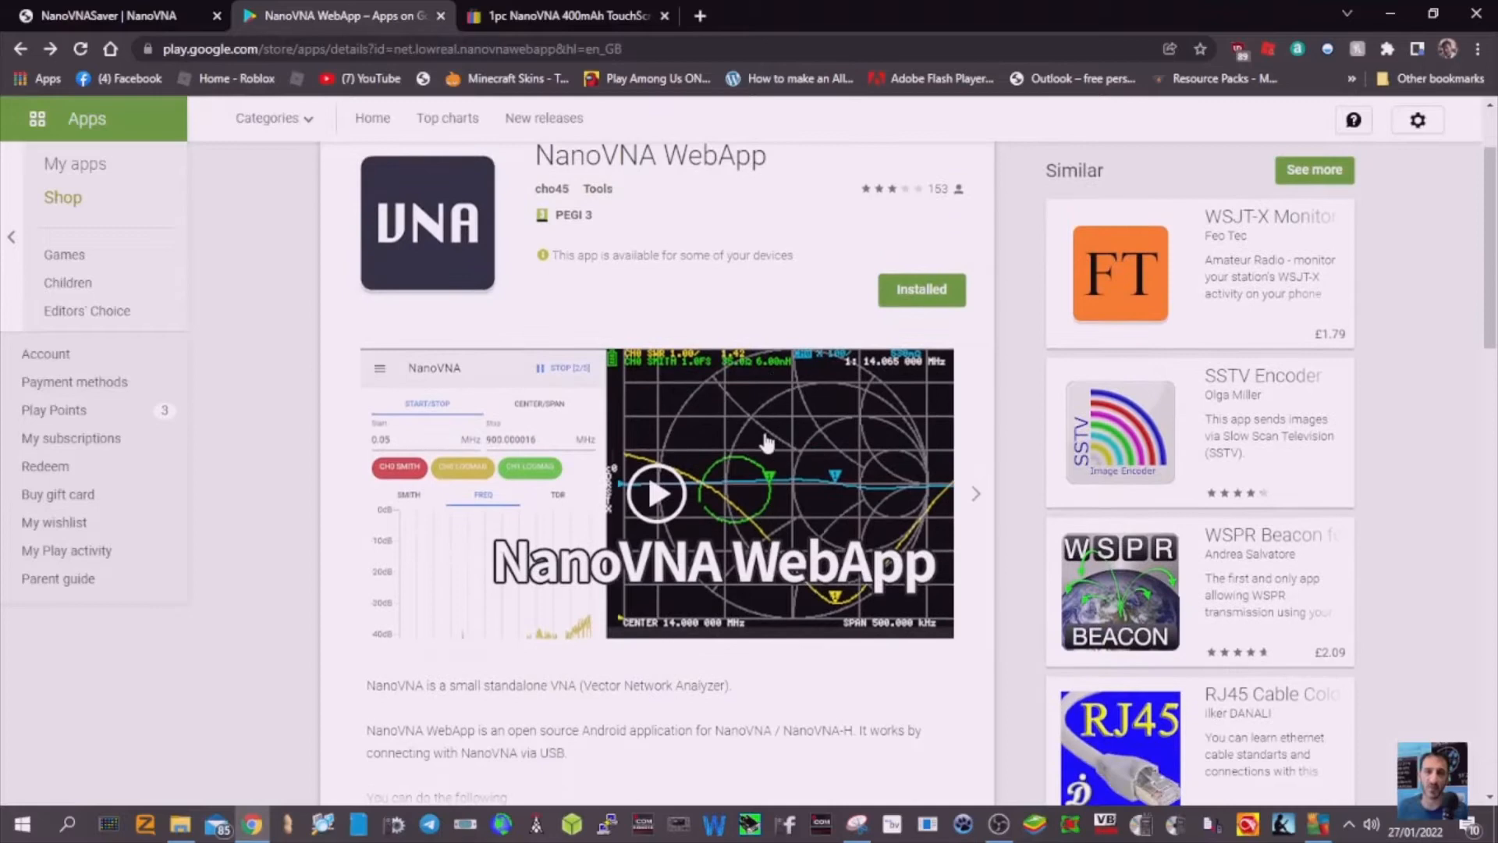
pyautogui.moveTo(106, 16)
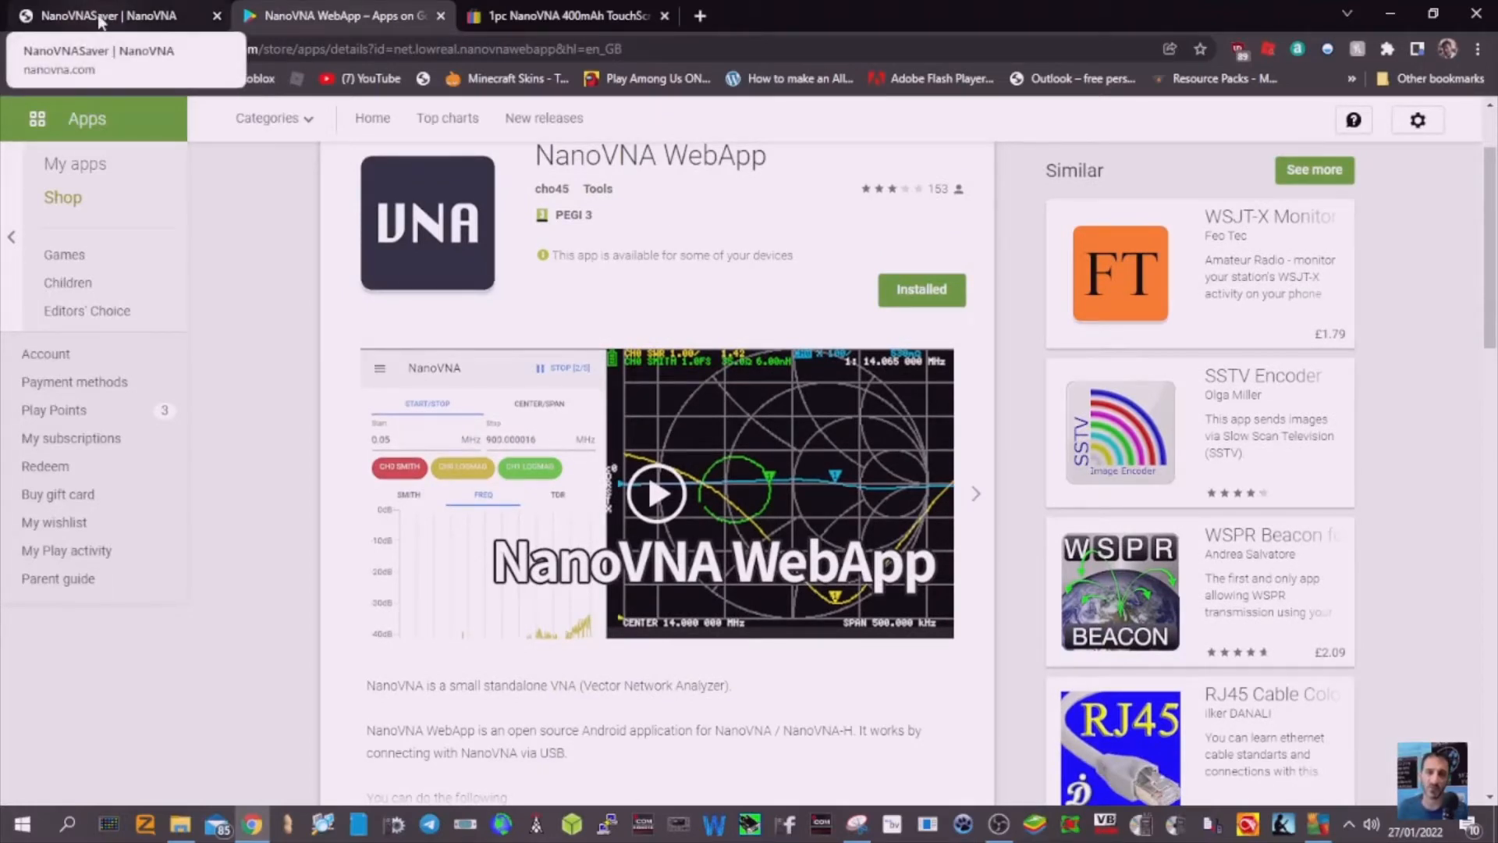
pyautogui.click(105, 16)
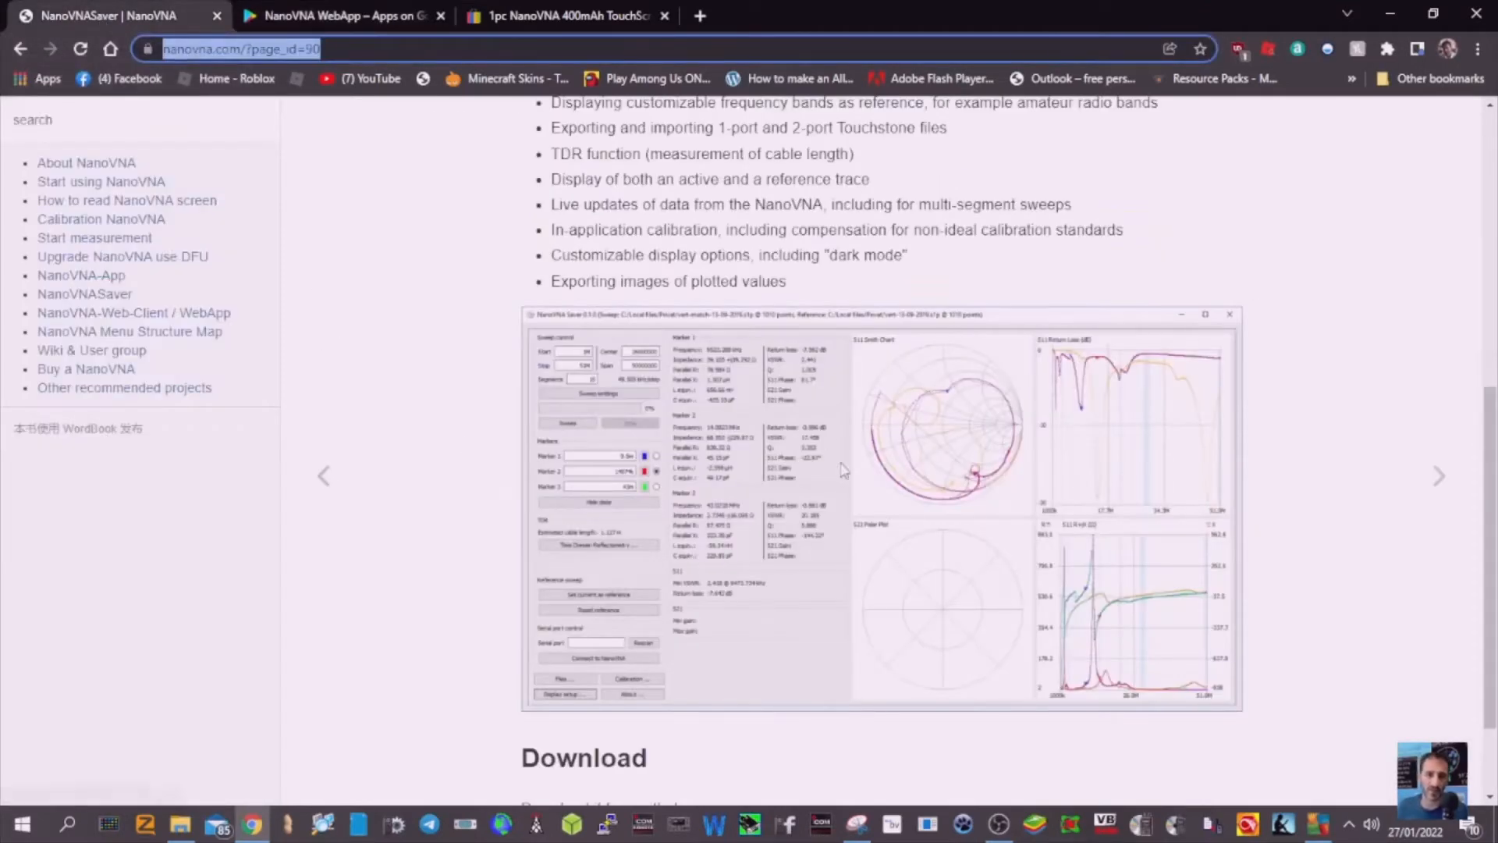
pyautogui.scroll(3)
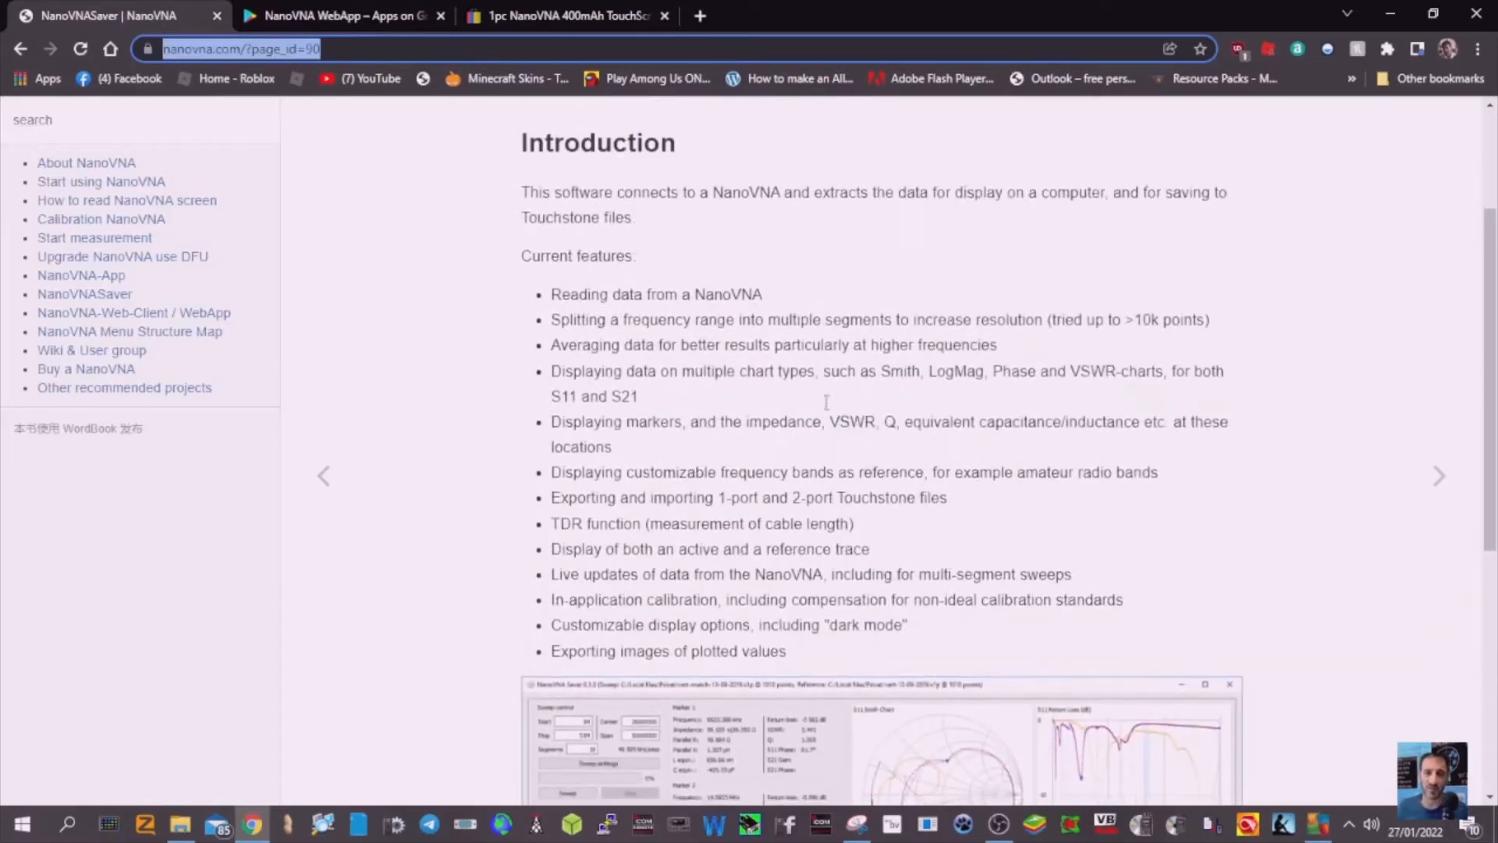
# Step: Return to the NanoVNA WebApp listing and open its full-size screenshot gallery
pyautogui.click(344, 15)
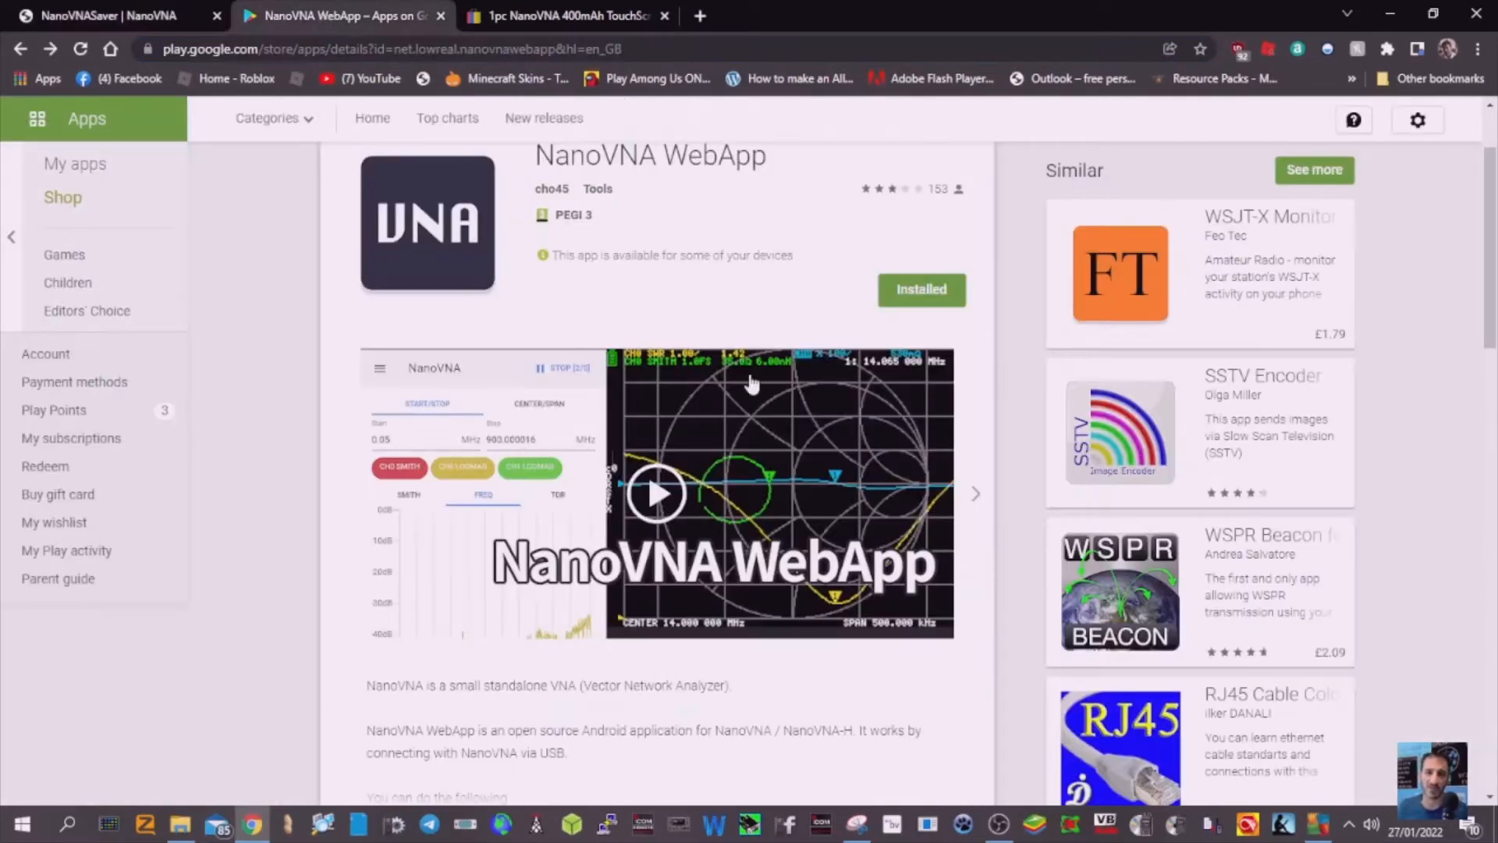
pyautogui.moveTo(728, 444)
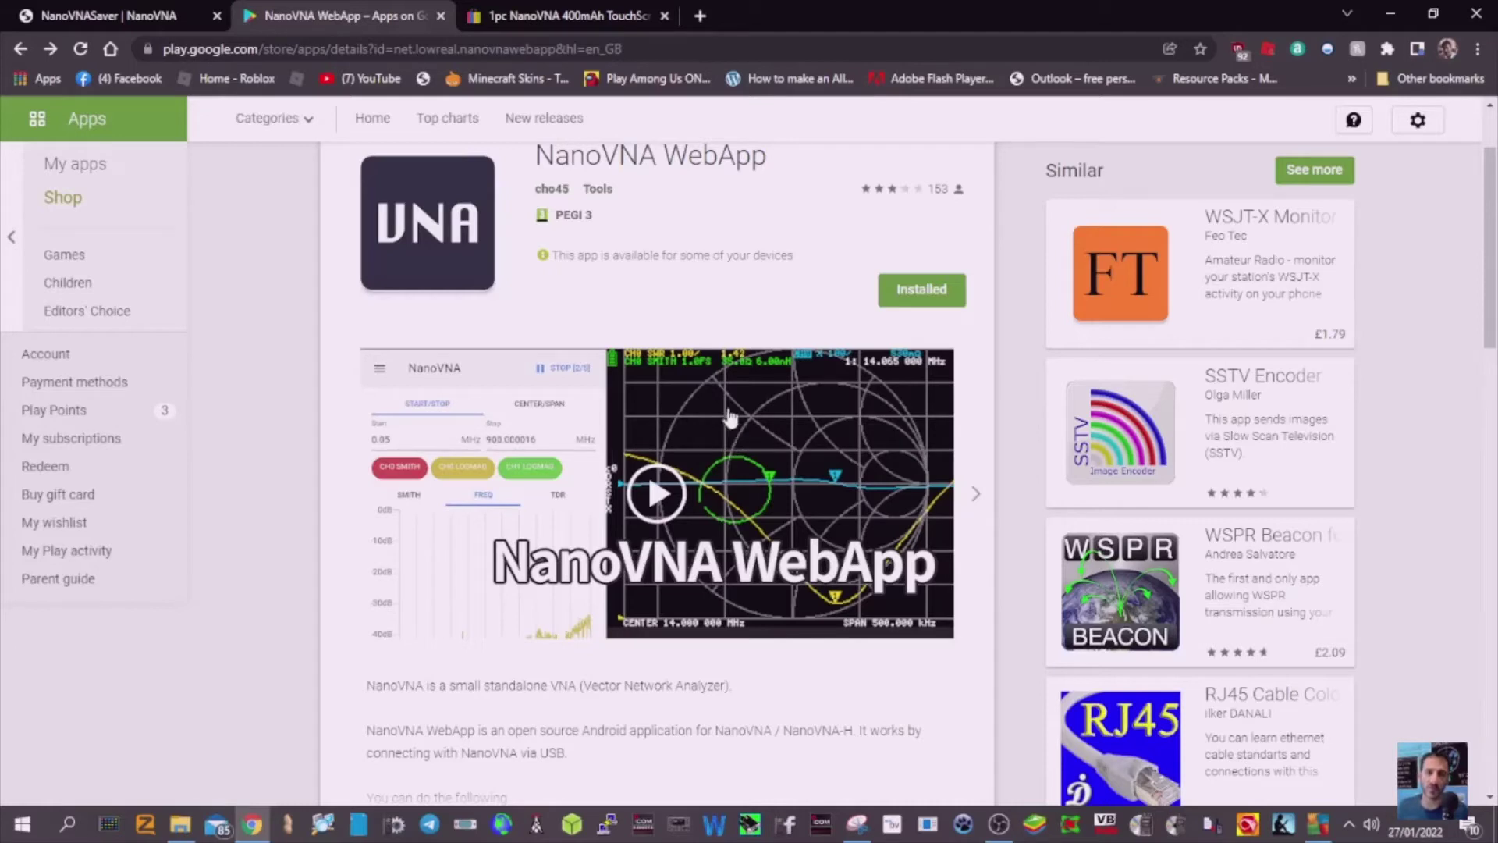
pyautogui.moveTo(719, 395)
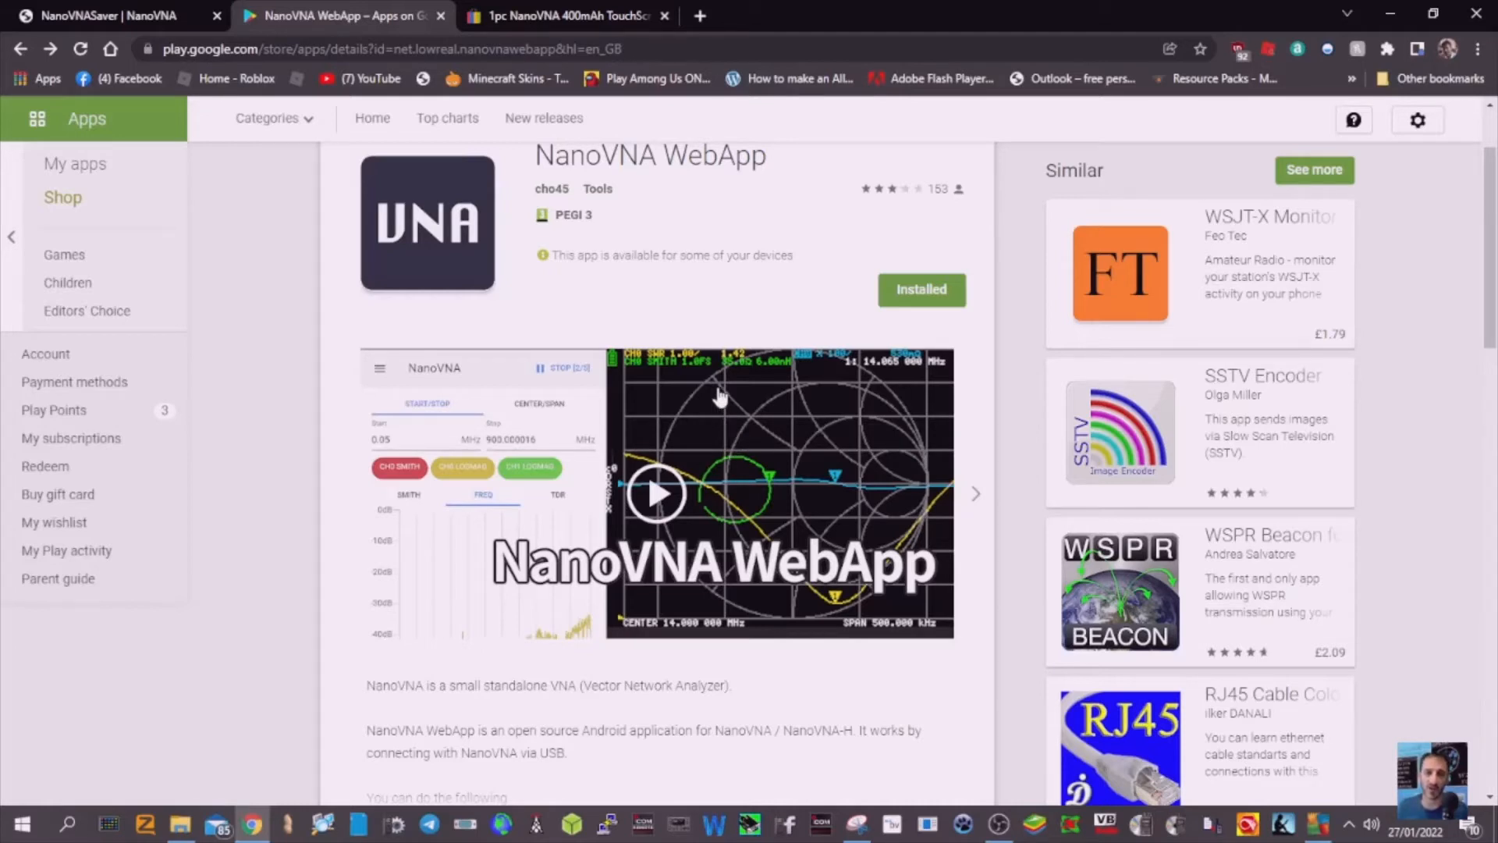
pyautogui.scroll(-3)
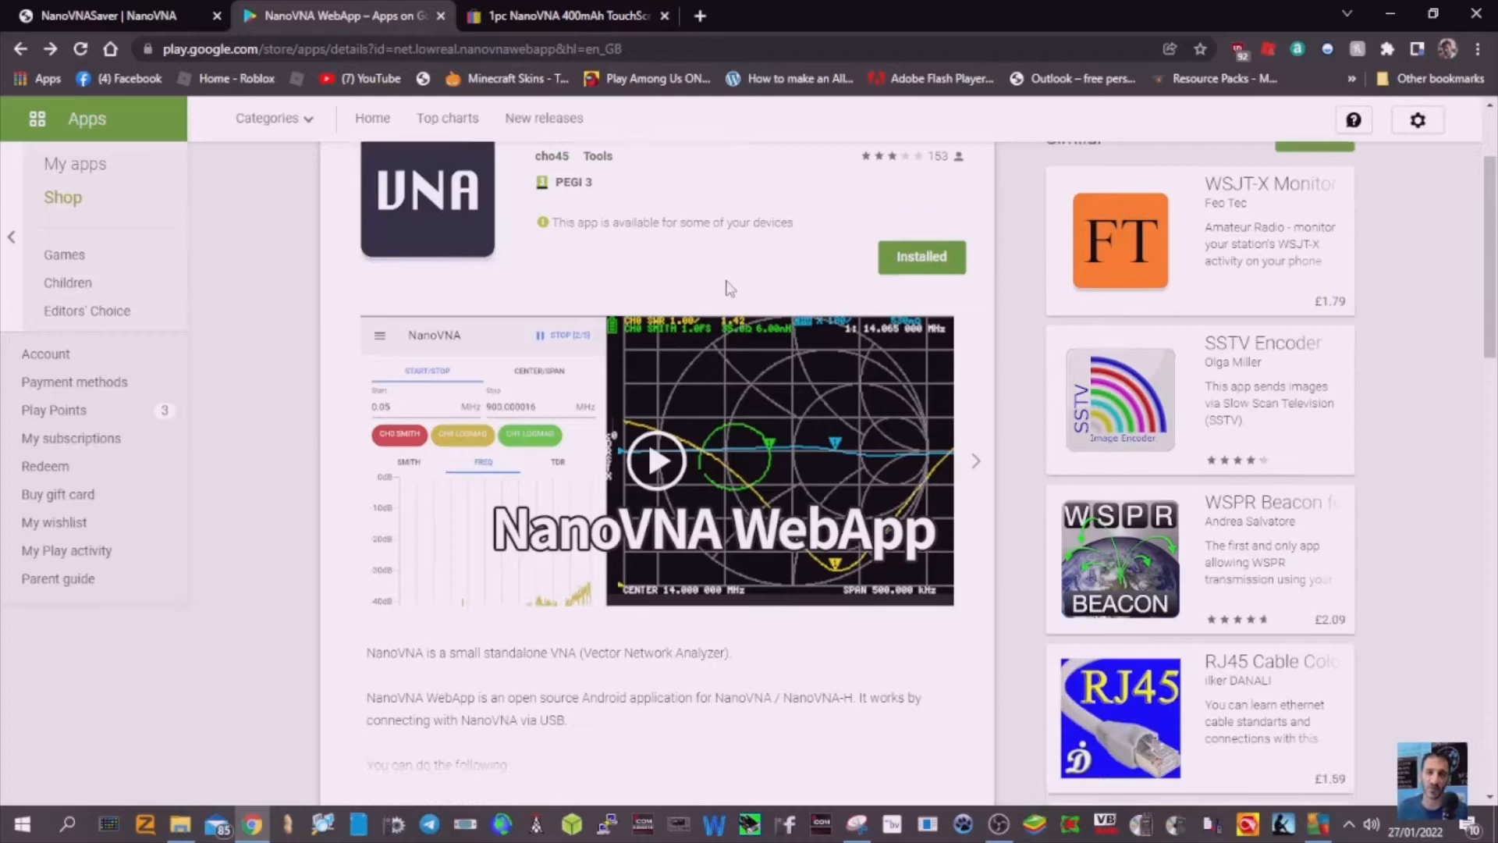
pyautogui.scroll(3)
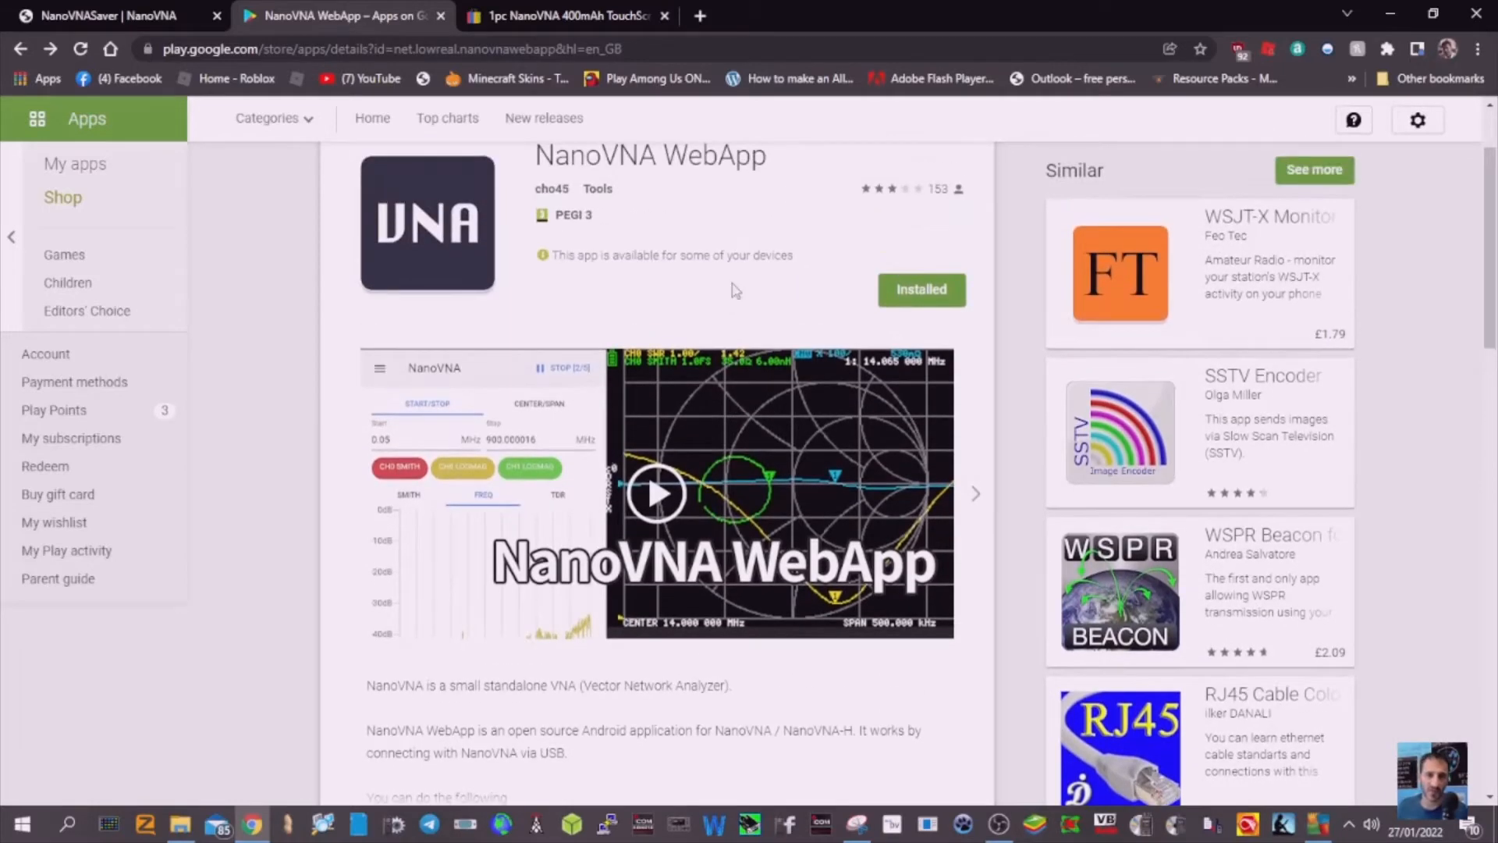
pyautogui.click(656, 492)
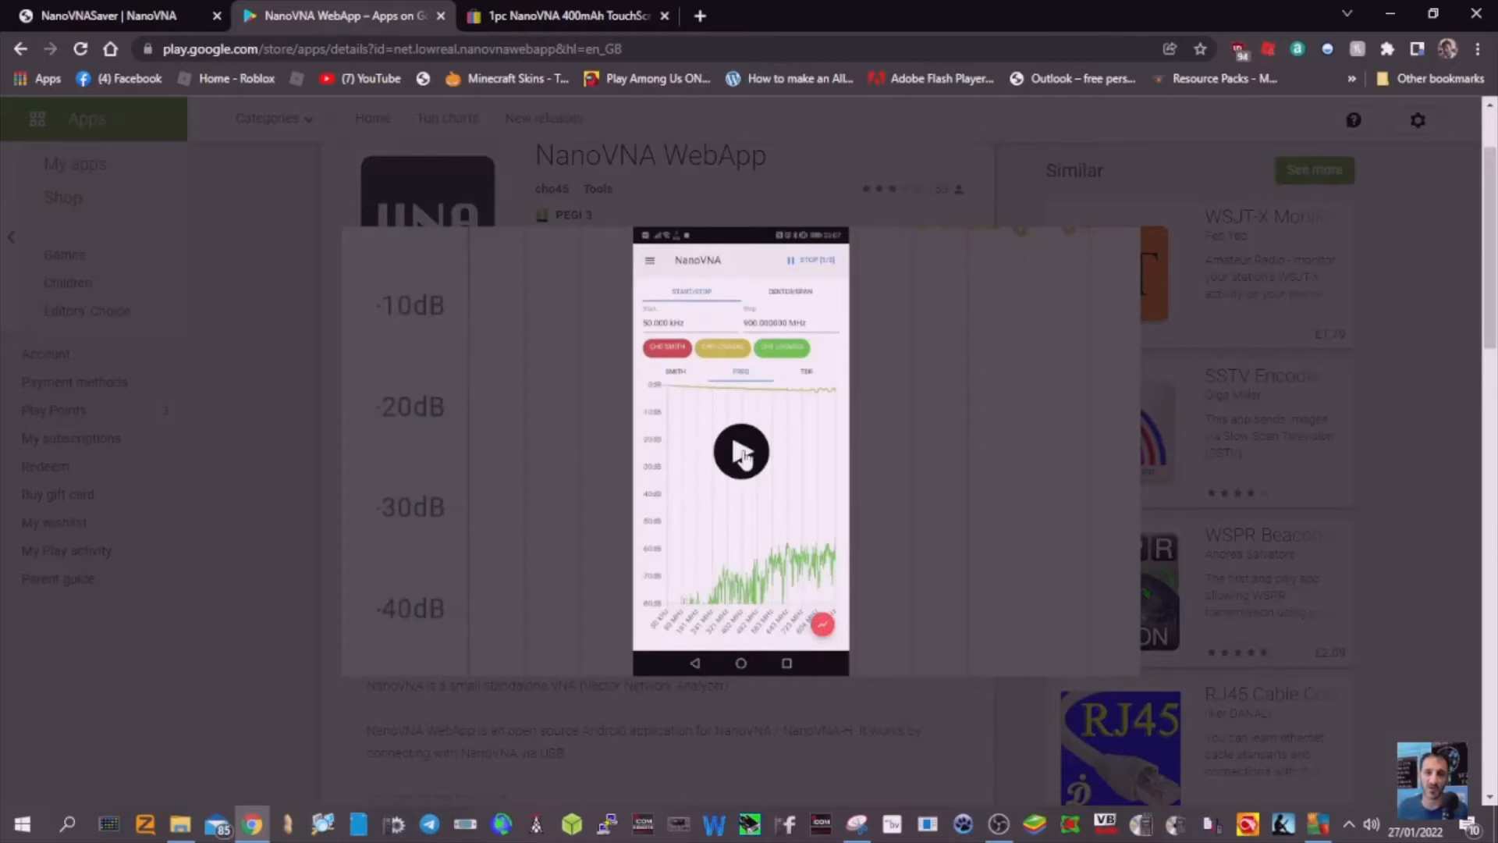
pyautogui.click(740, 451)
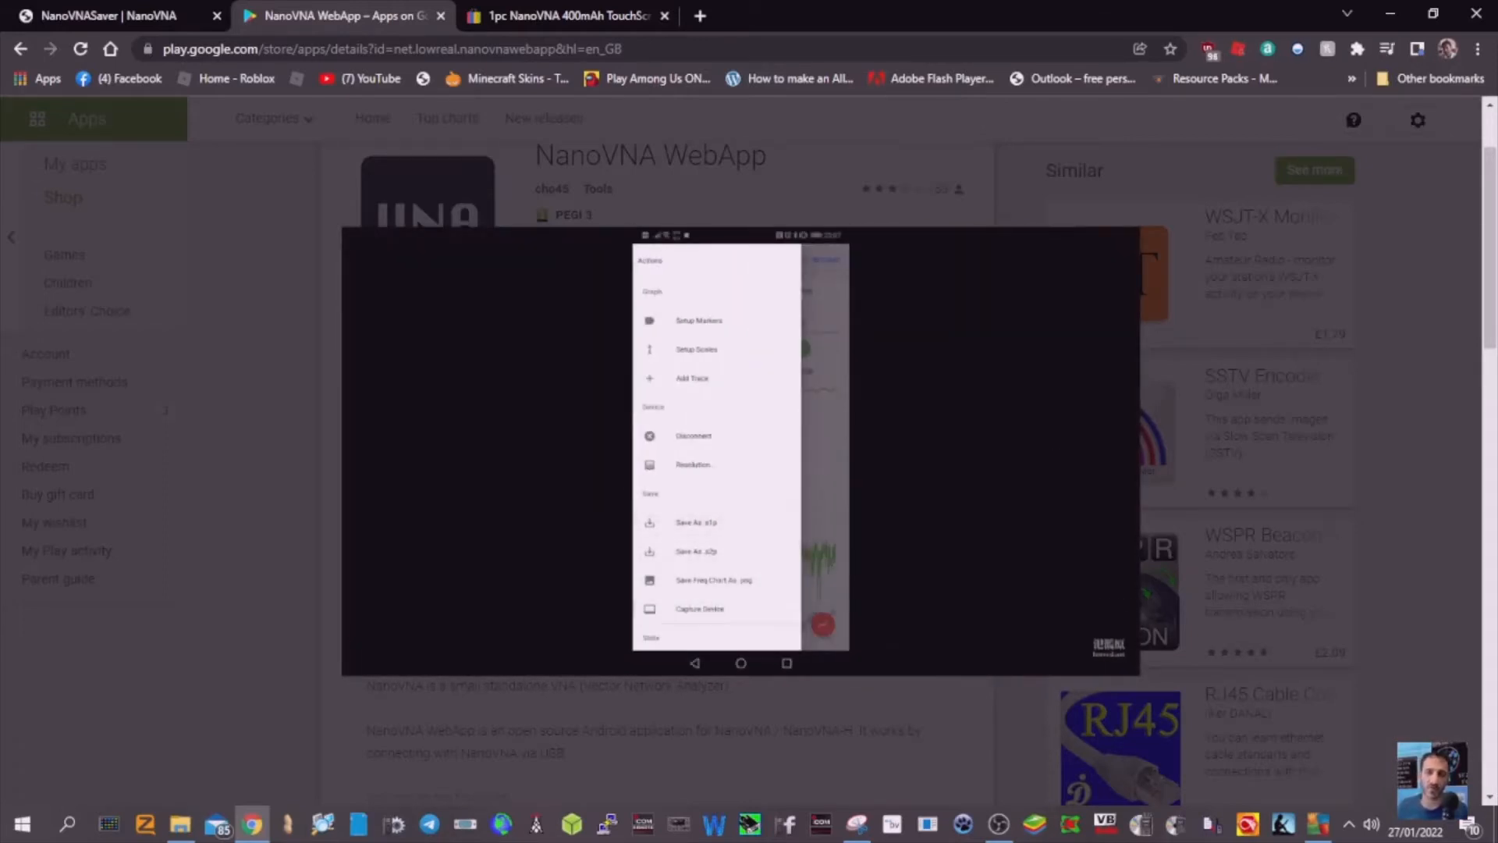
pyautogui.click(693, 465)
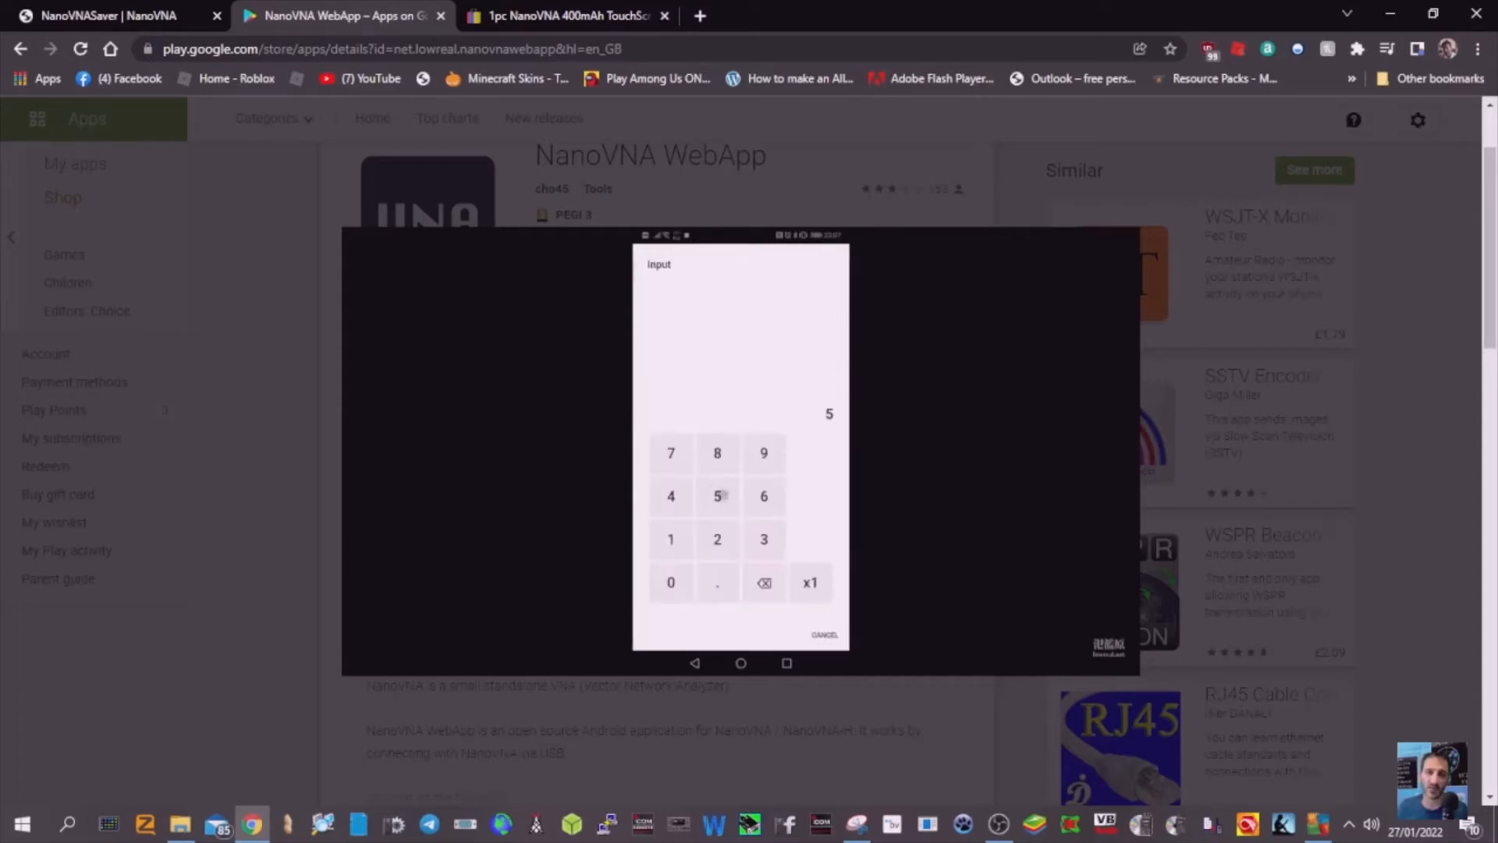
pyautogui.click(810, 582)
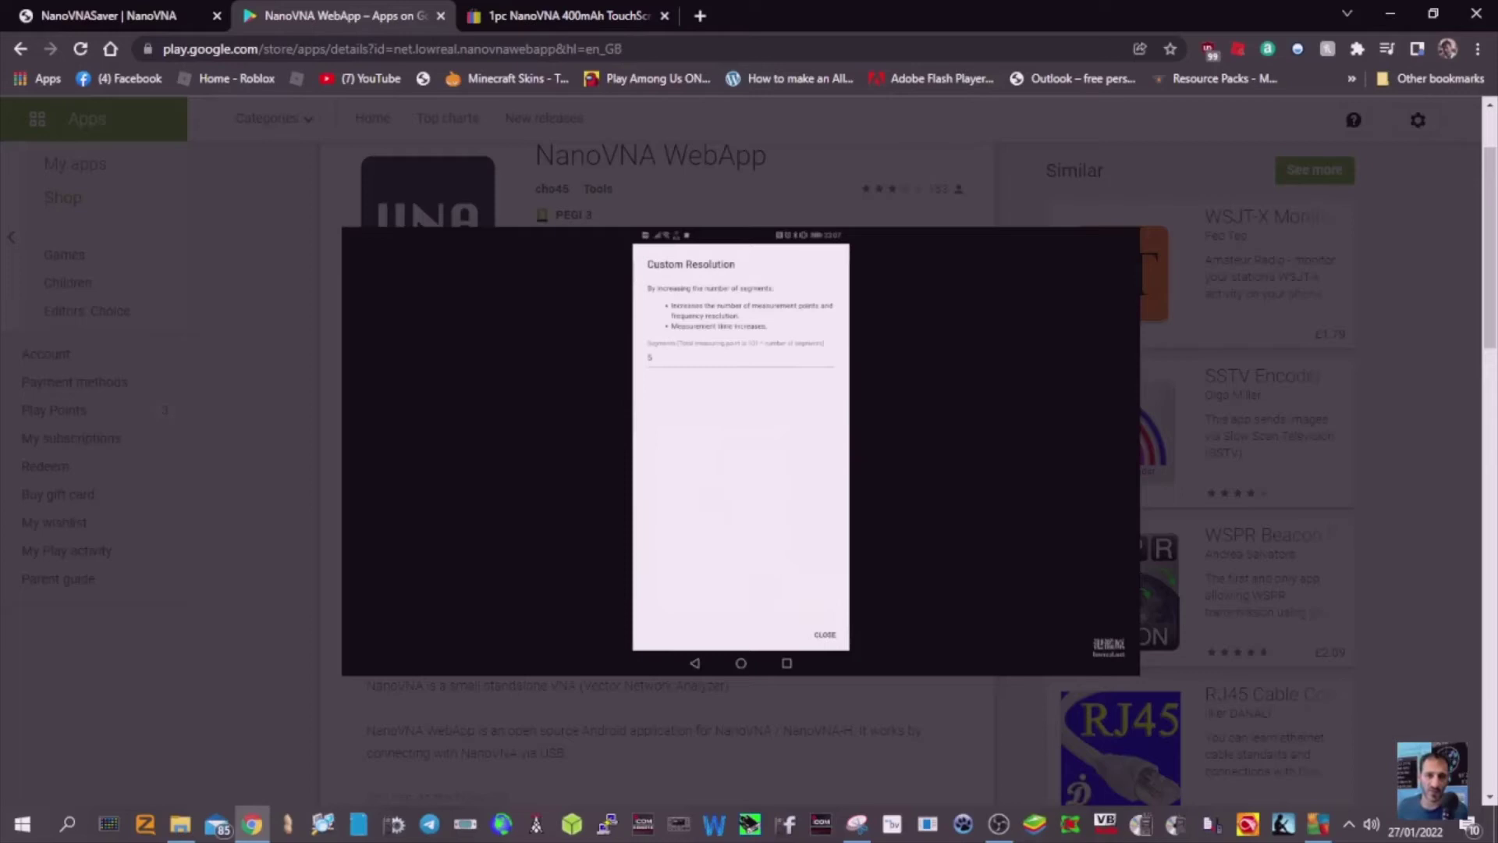
pyautogui.click(824, 633)
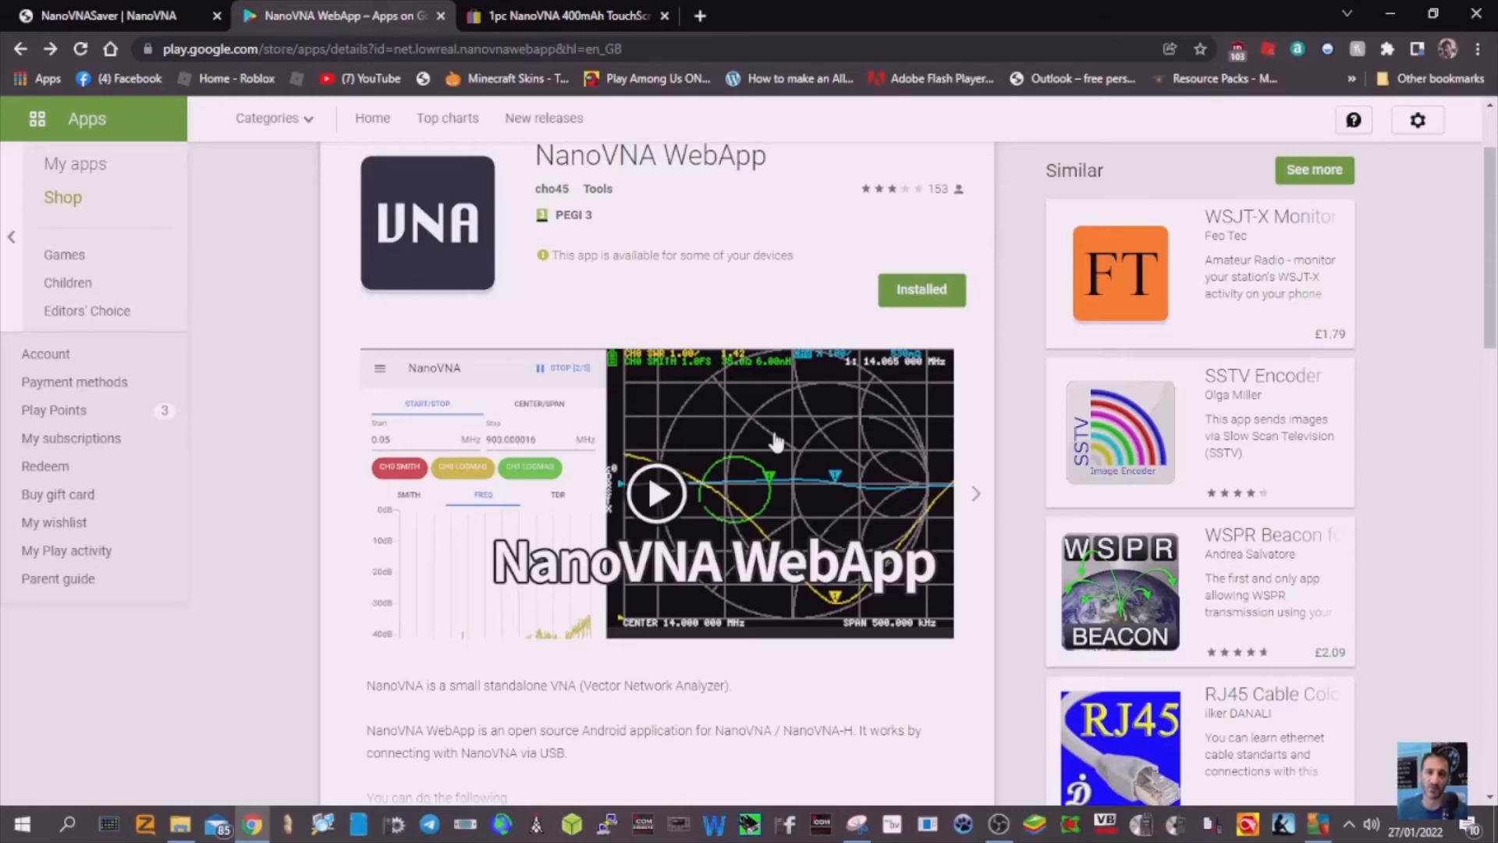
pyautogui.moveTo(86, 29)
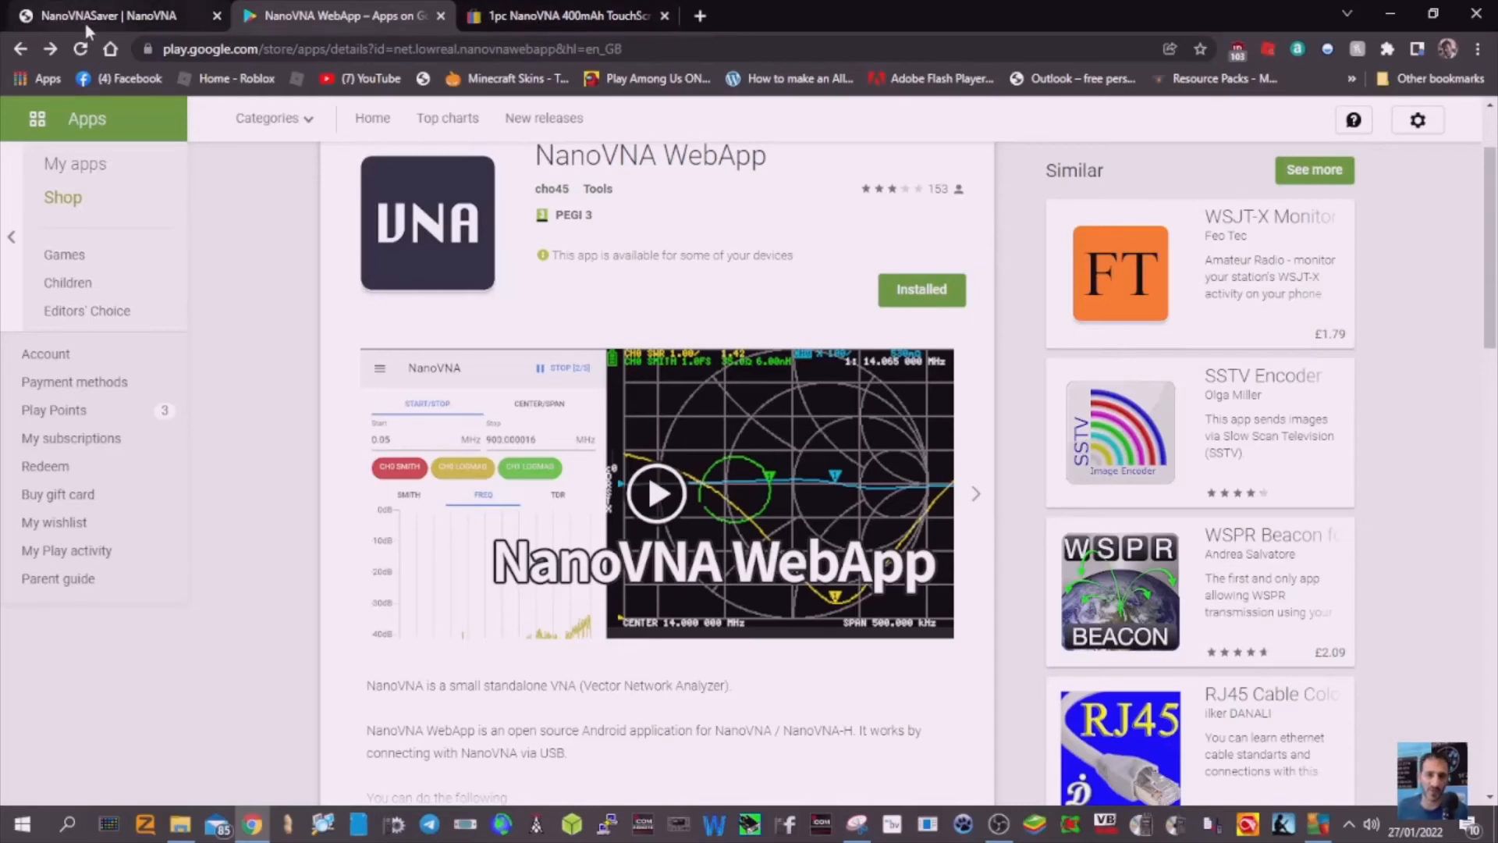
pyautogui.click(106, 16)
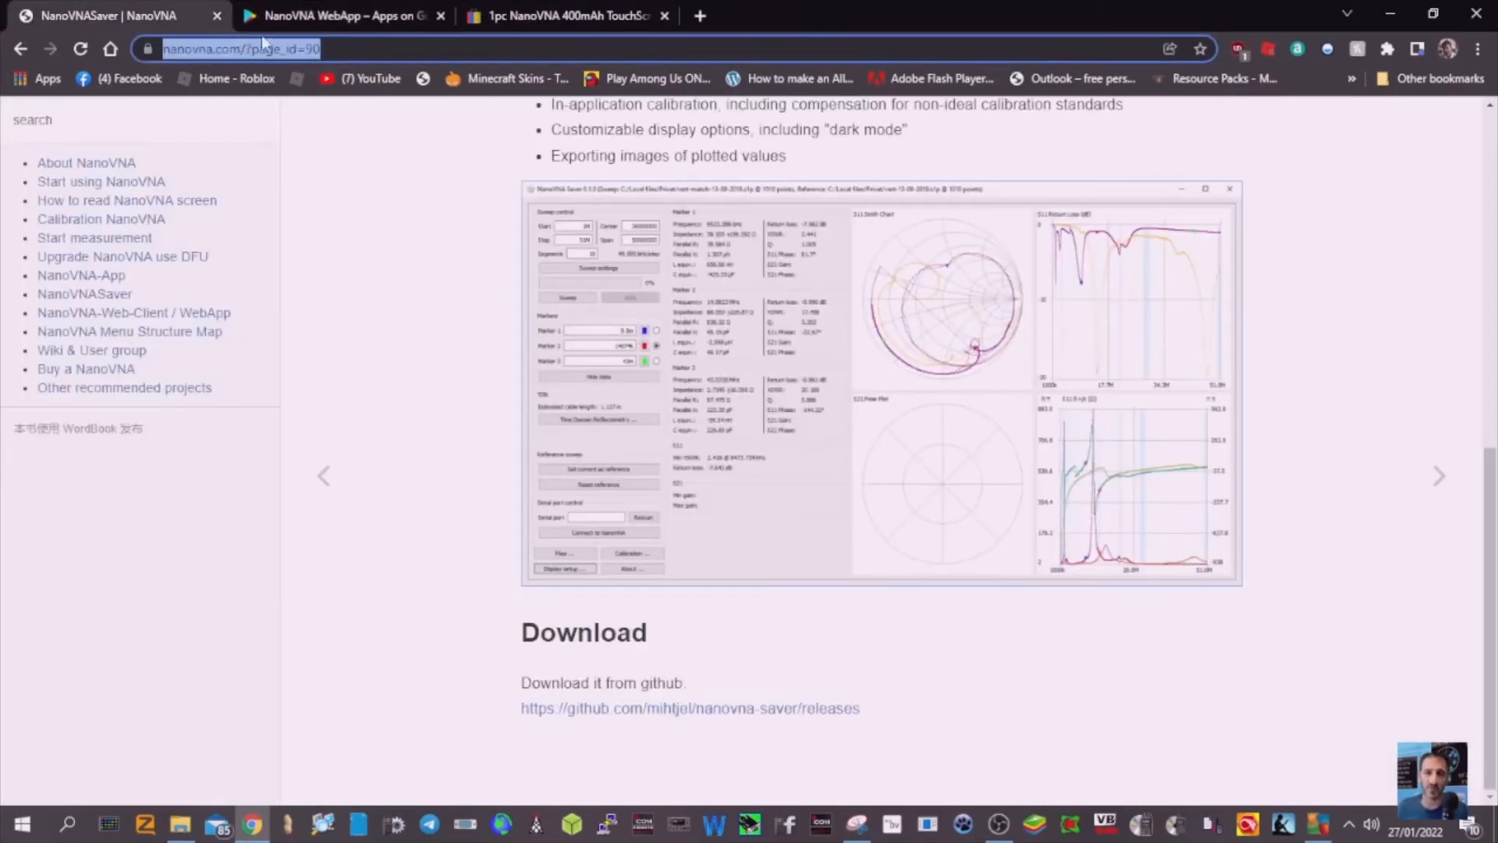
pyautogui.scroll(3)
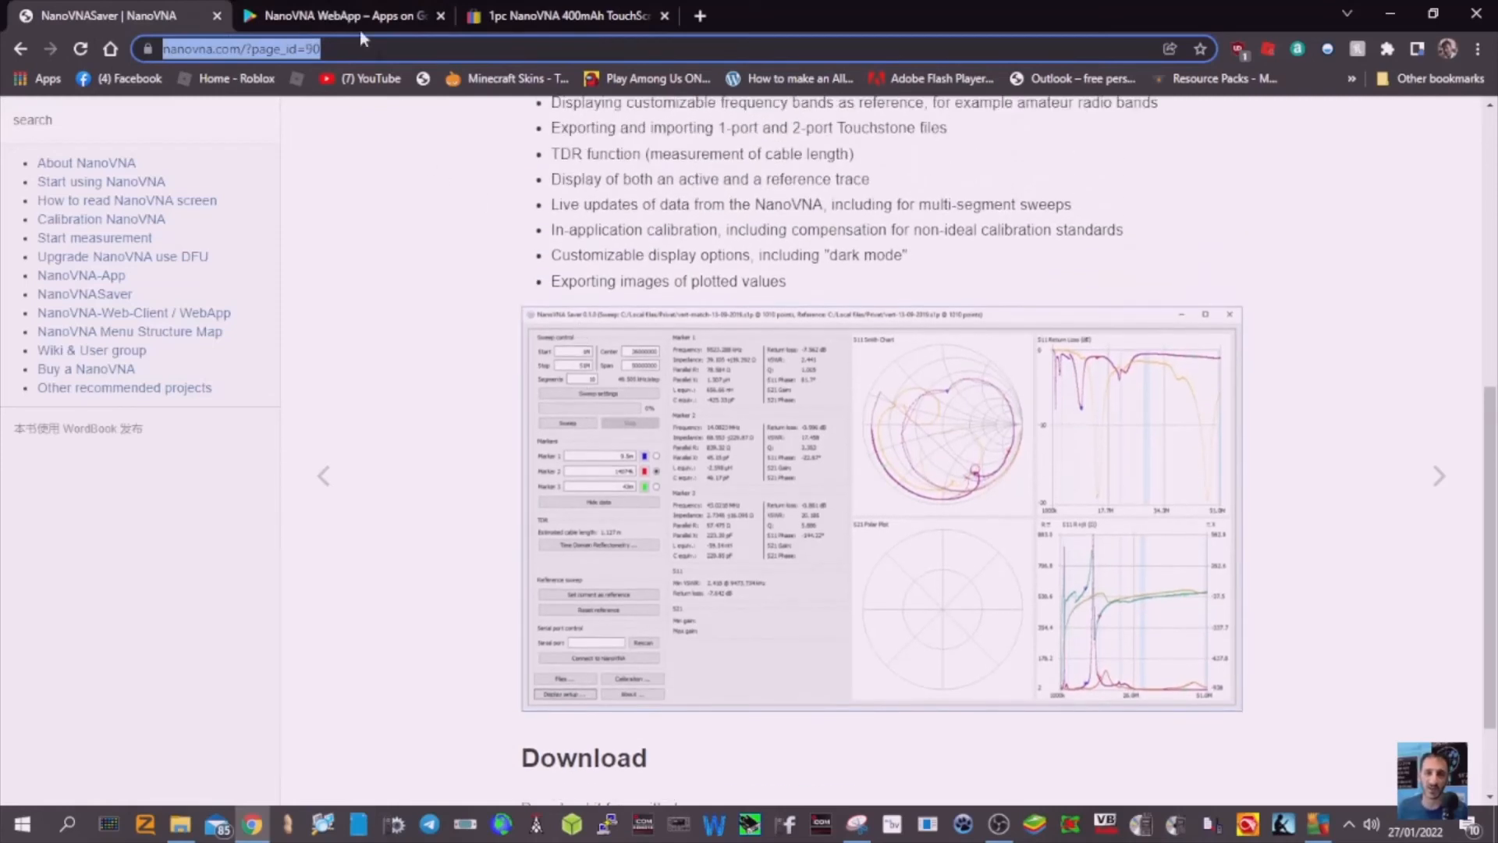
pyautogui.click(344, 15)
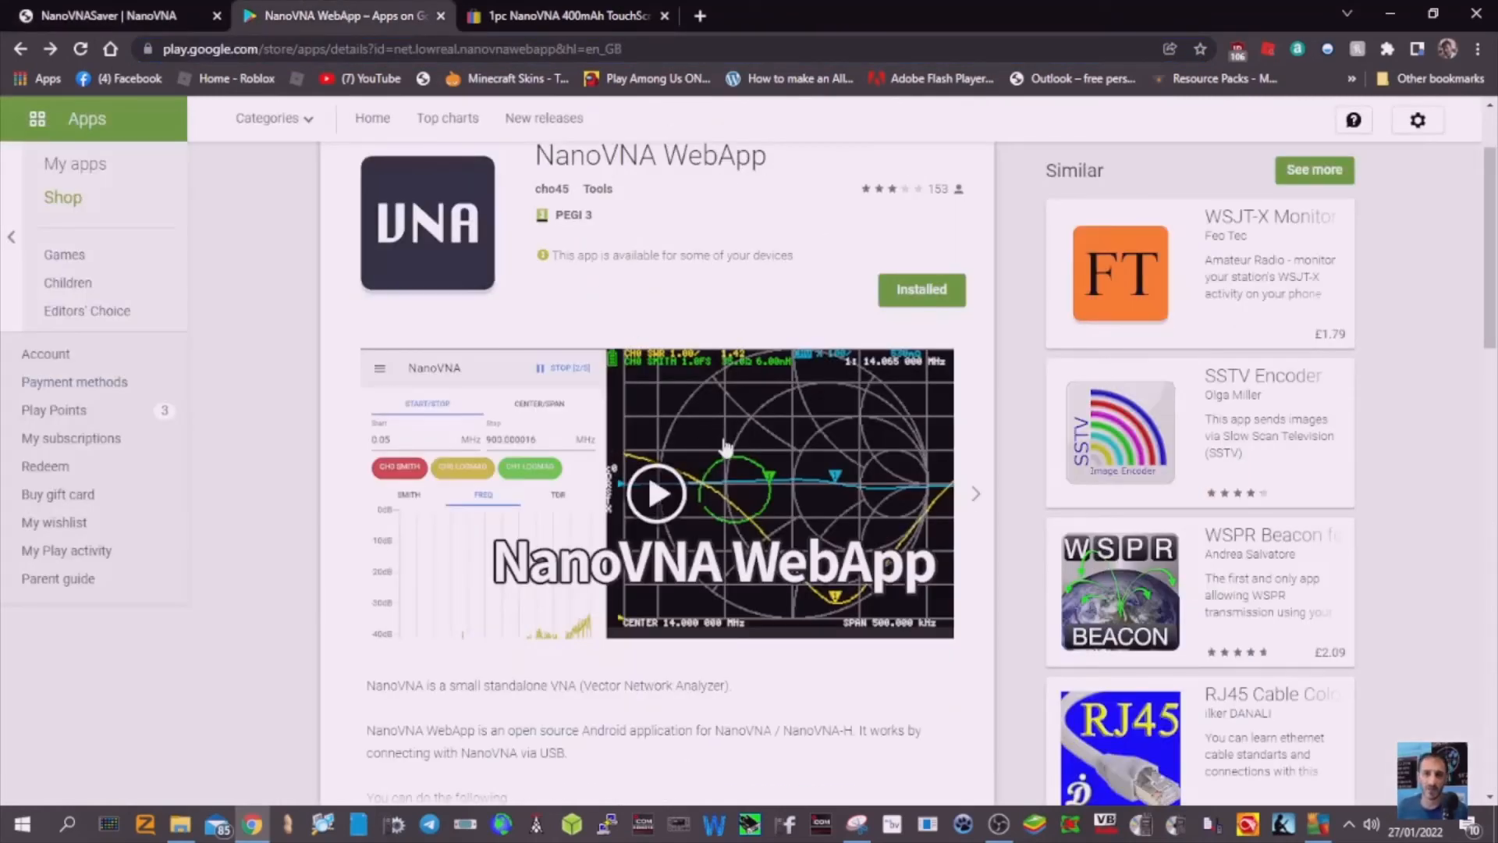